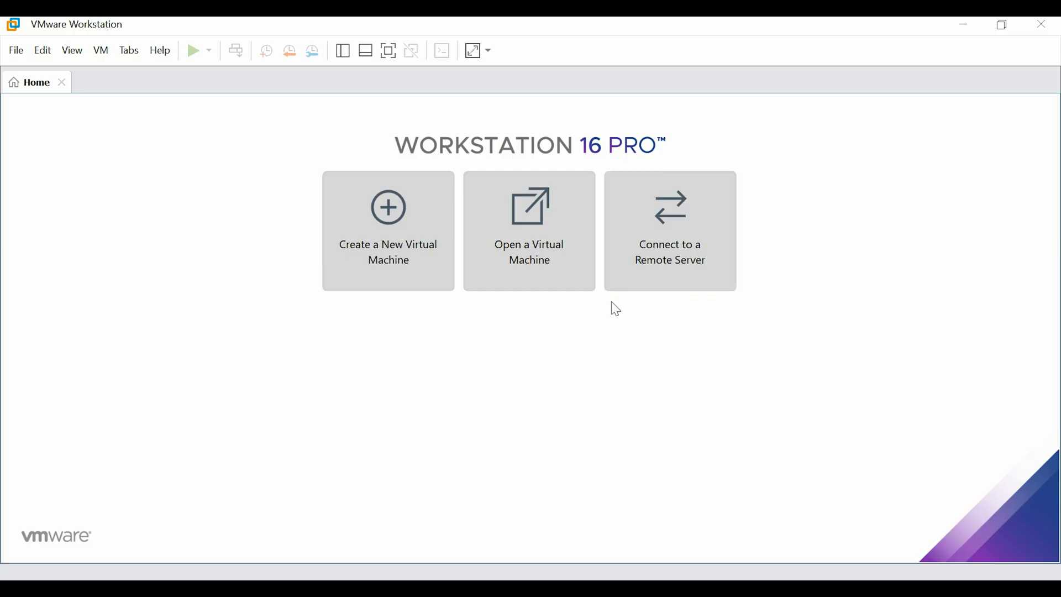
mouse_move(388, 230)
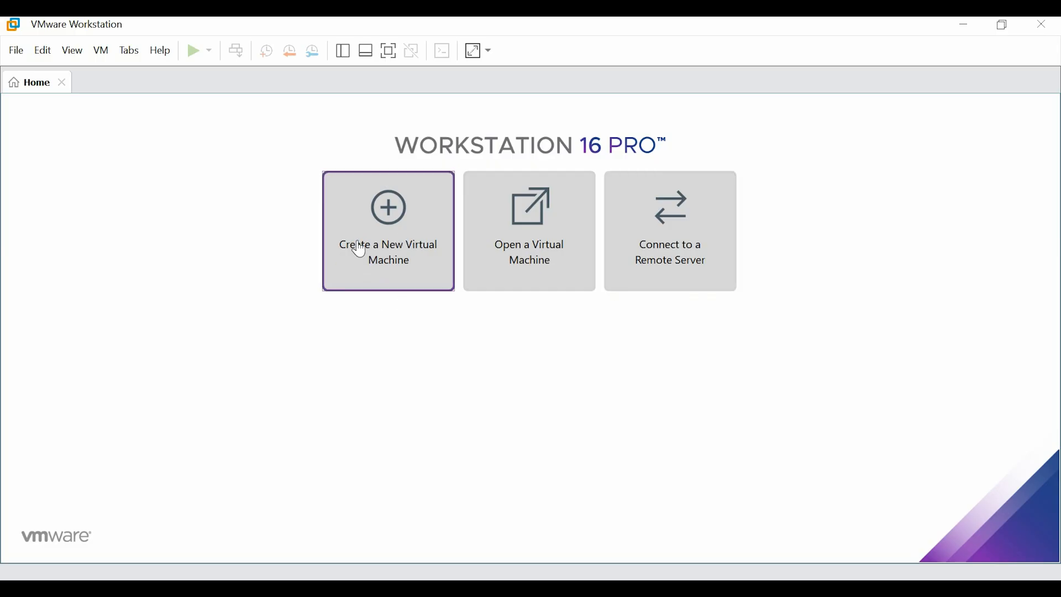
Start a typical new VM, installing the OS later, with Windows 10 and later x64 as guest.
left_click(388, 230)
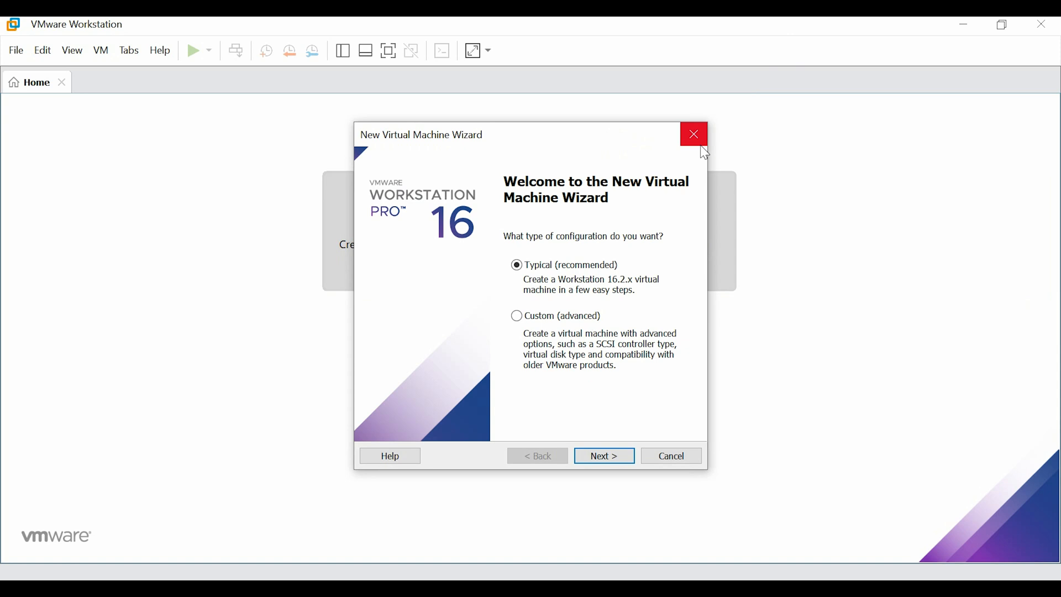
left_click(603, 455)
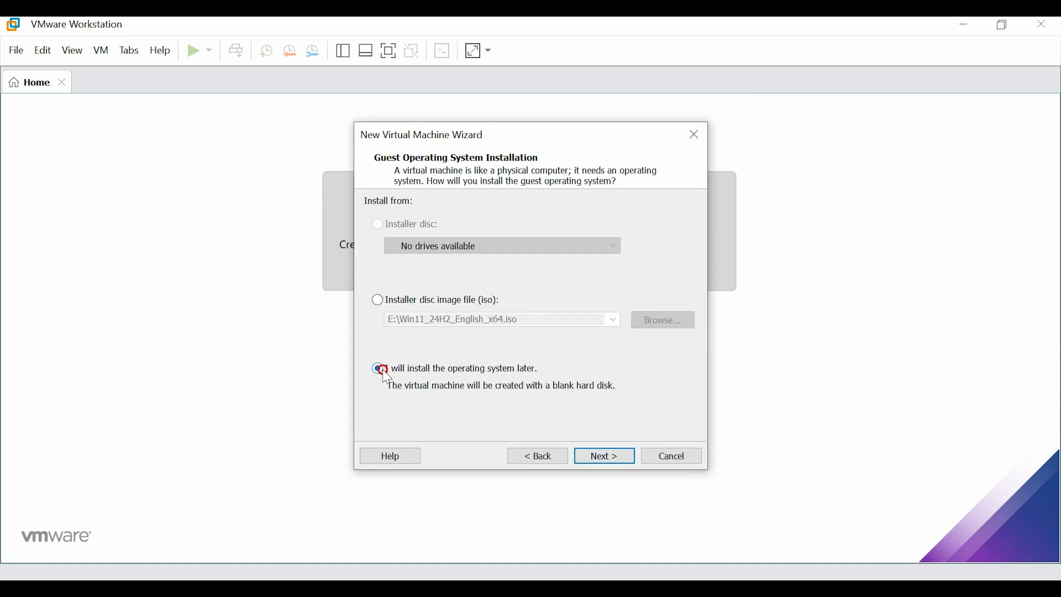
left_click(601, 455)
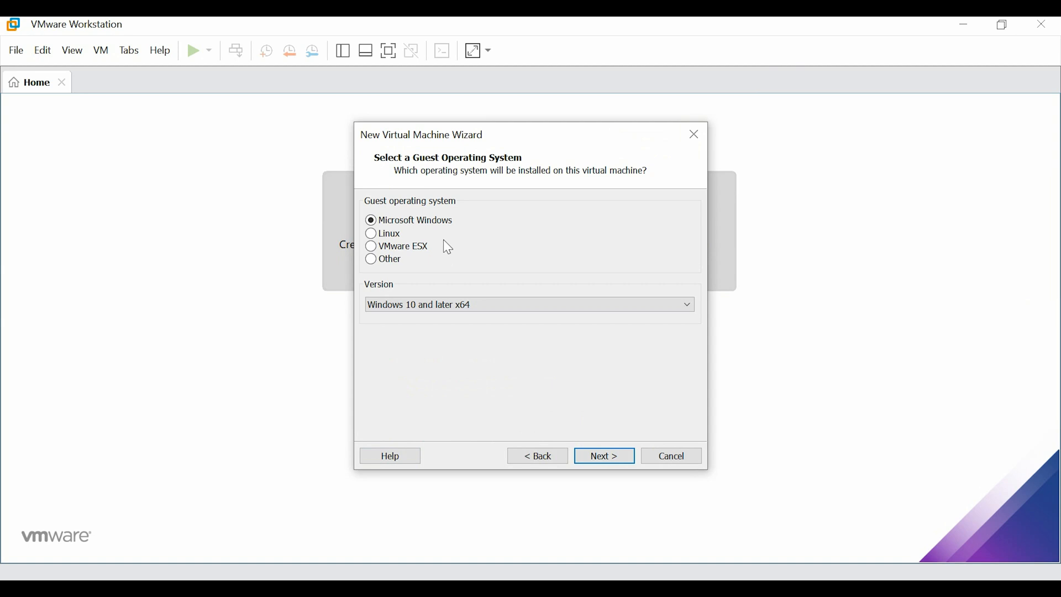
left_click(528, 304)
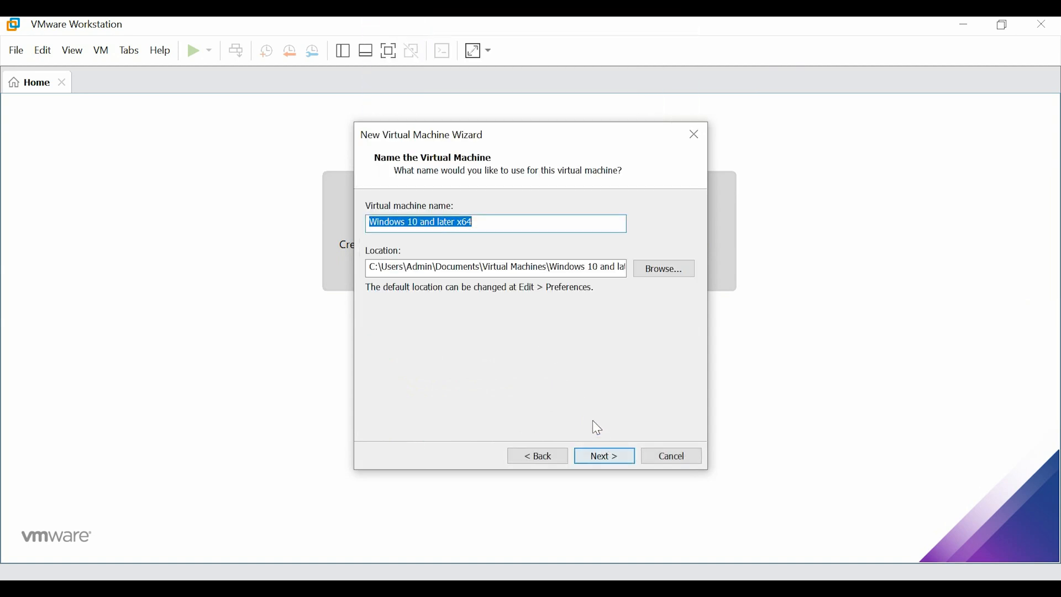
Name the VM WIN-11-PC at E:\VM-PC\WIN-11-PC with a 60 GB split disk.
type("WIN-11-PC")
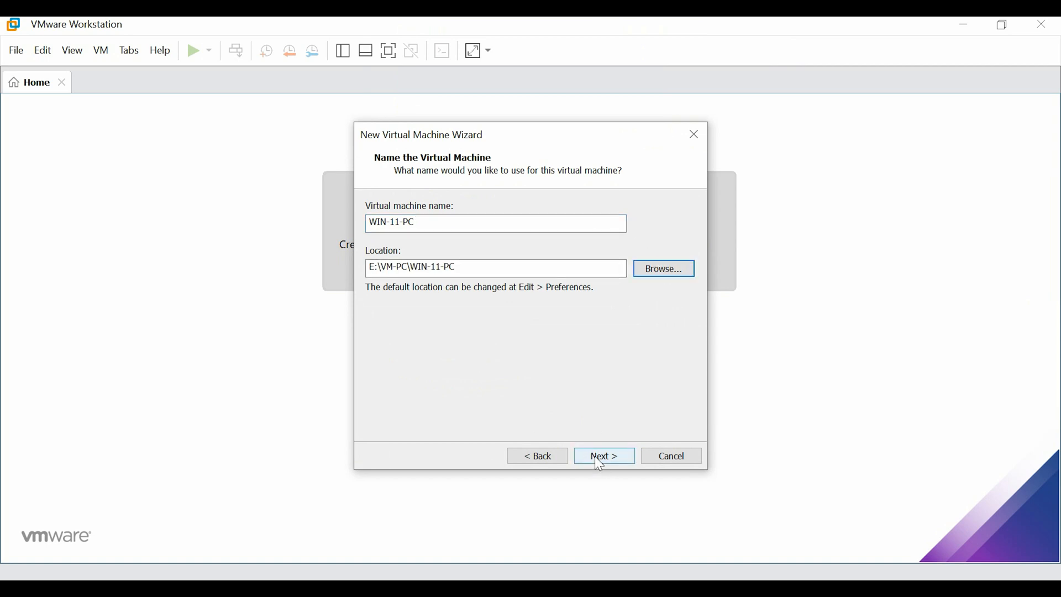
left_click(603, 455)
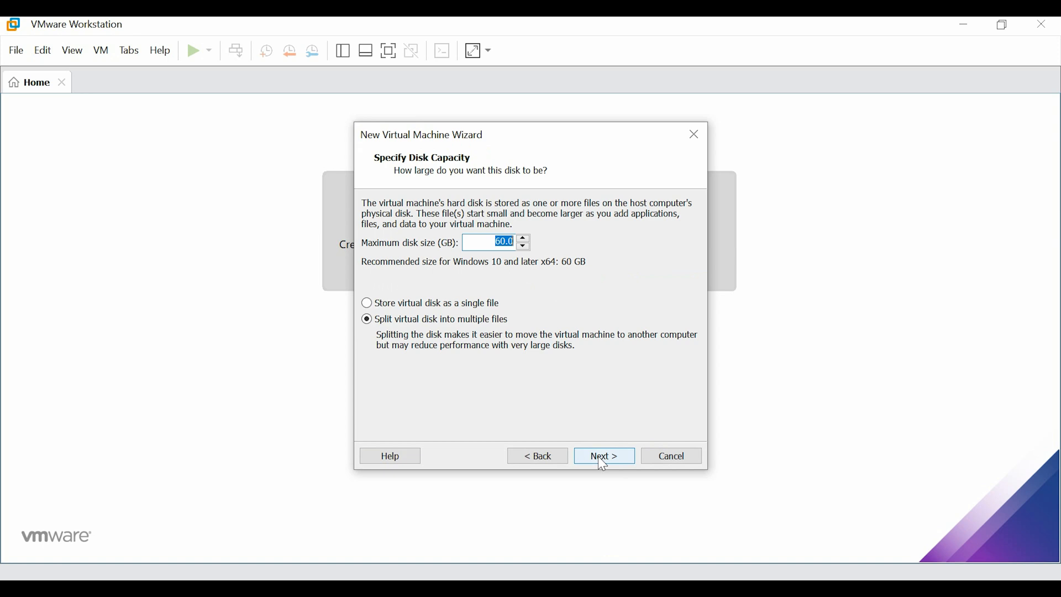
left_click(603, 455)
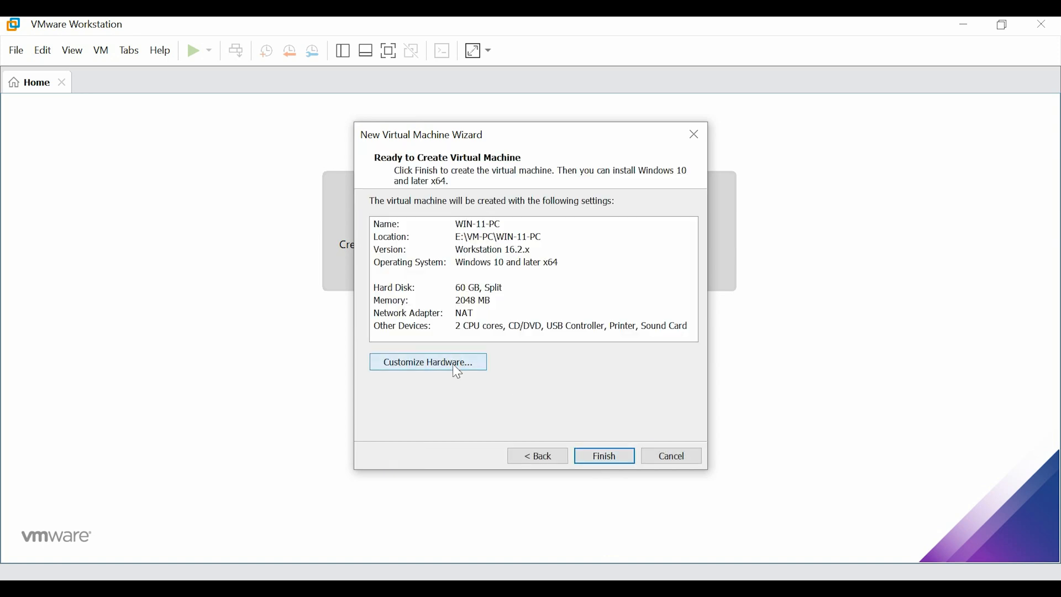
Customize the hardware to use 2 cores per processor for 4 processors total.
left_click(426, 361)
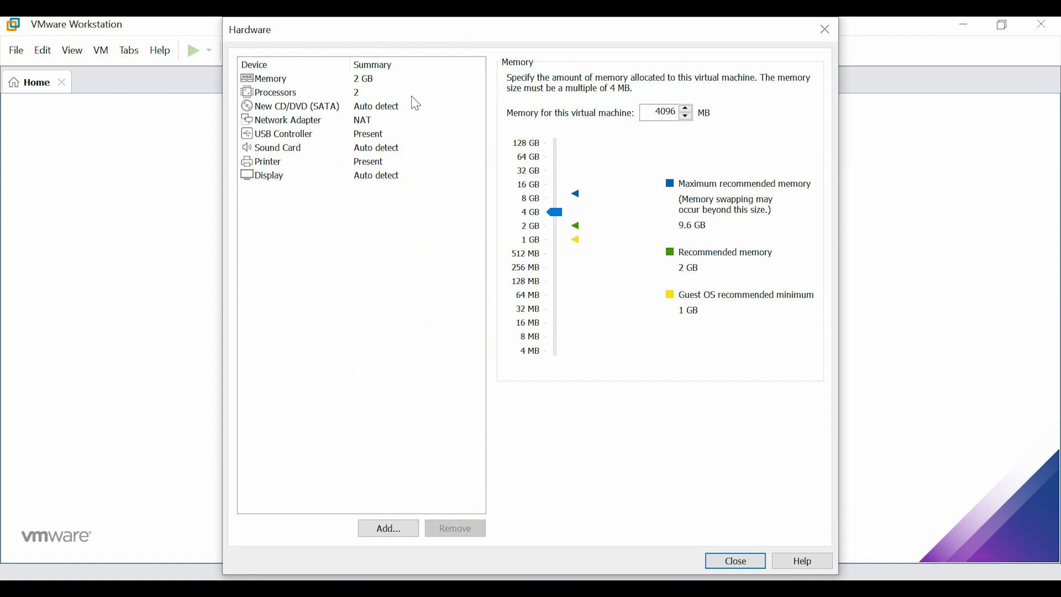
left_click(275, 92)
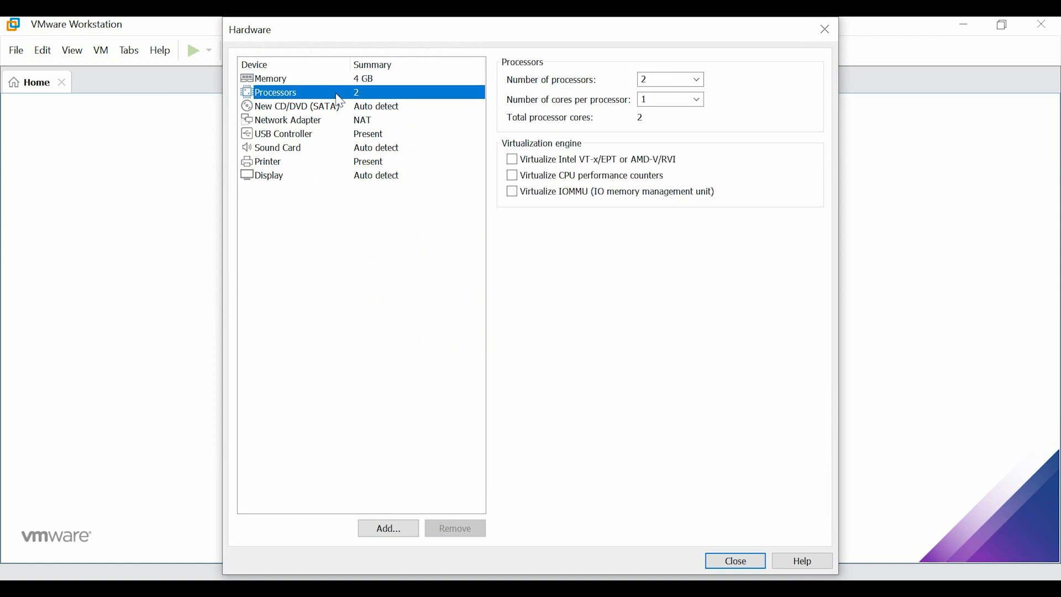
left_click(669, 98)
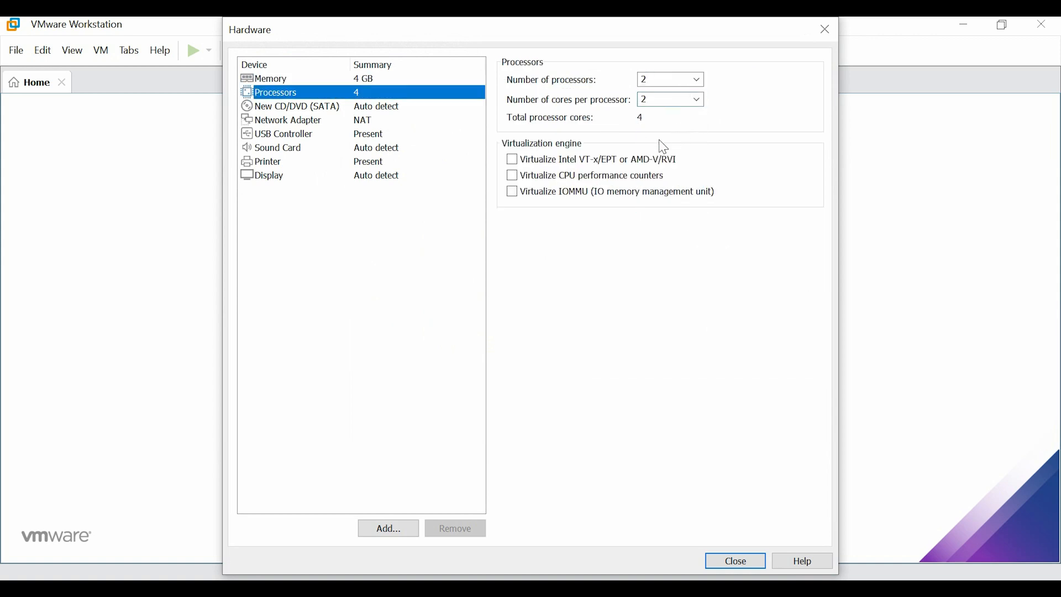
Attach the Win11_24H2_English_x64.iso image to the CD/DVD drive.
left_click(296, 106)
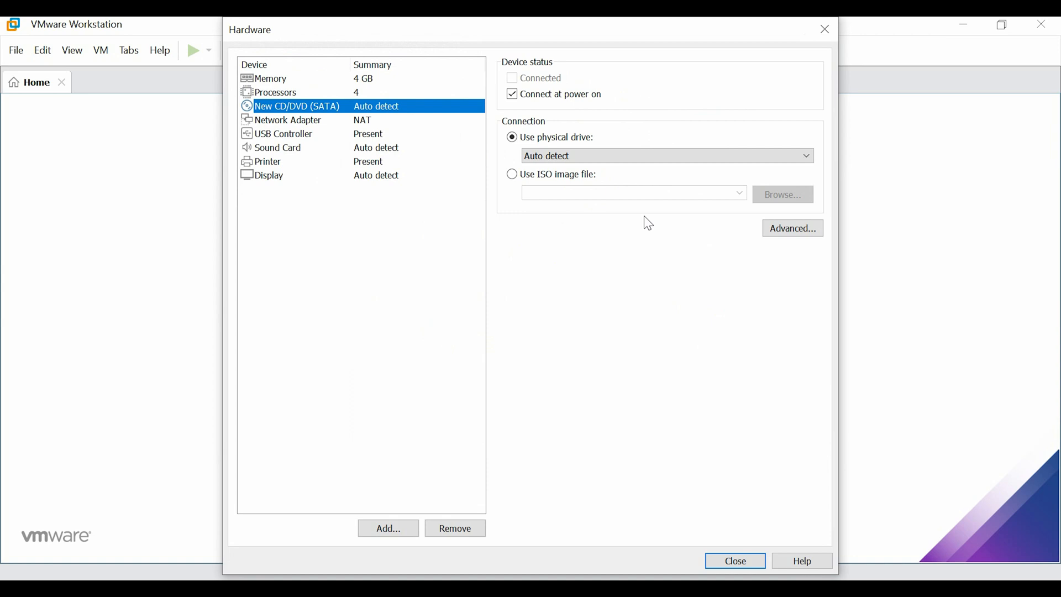
left_click(512, 174)
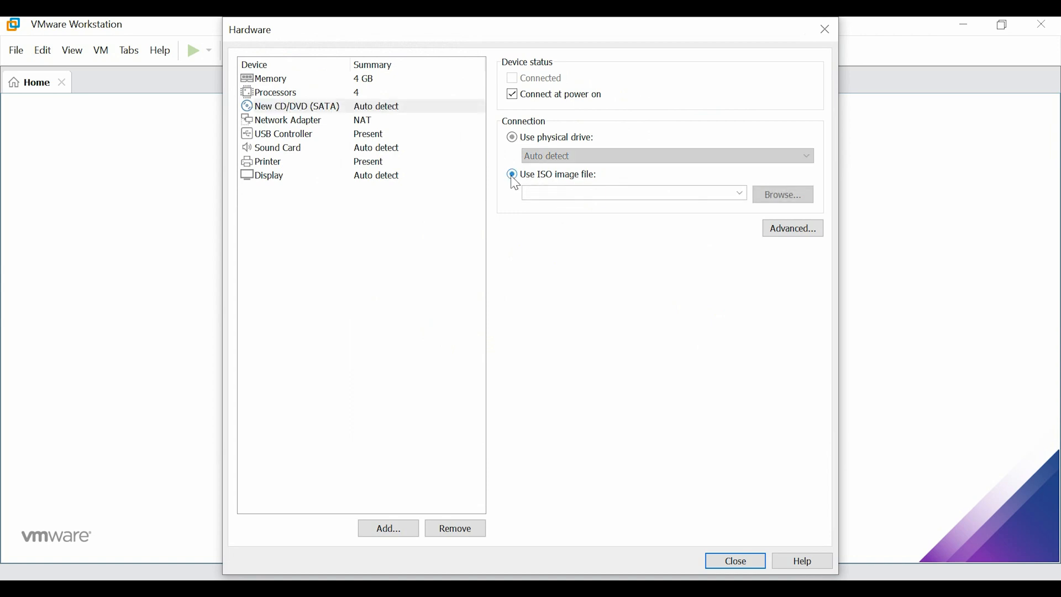
left_click(511, 173)
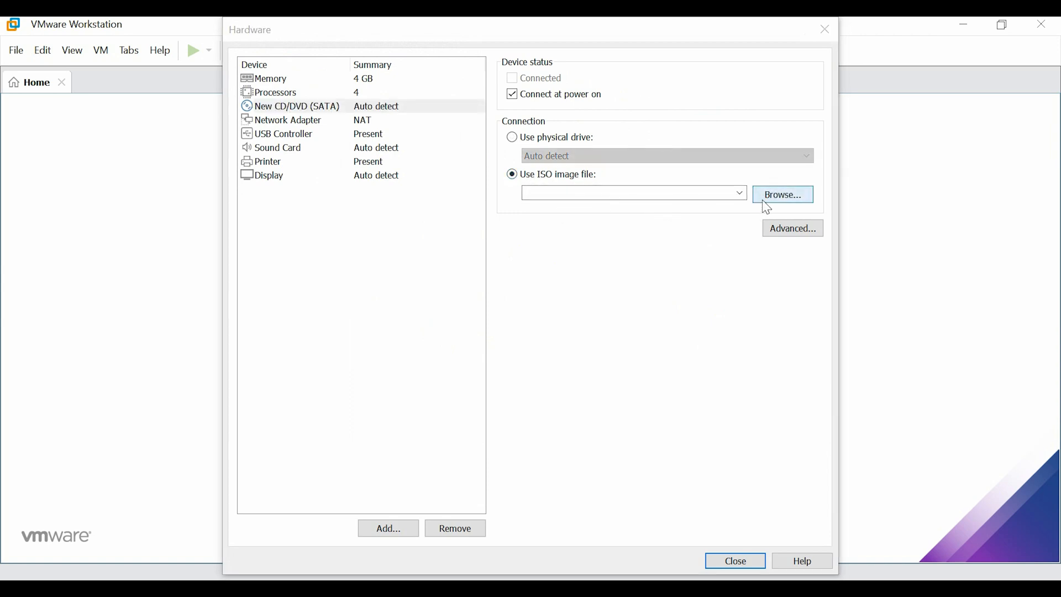
left_click(782, 195)
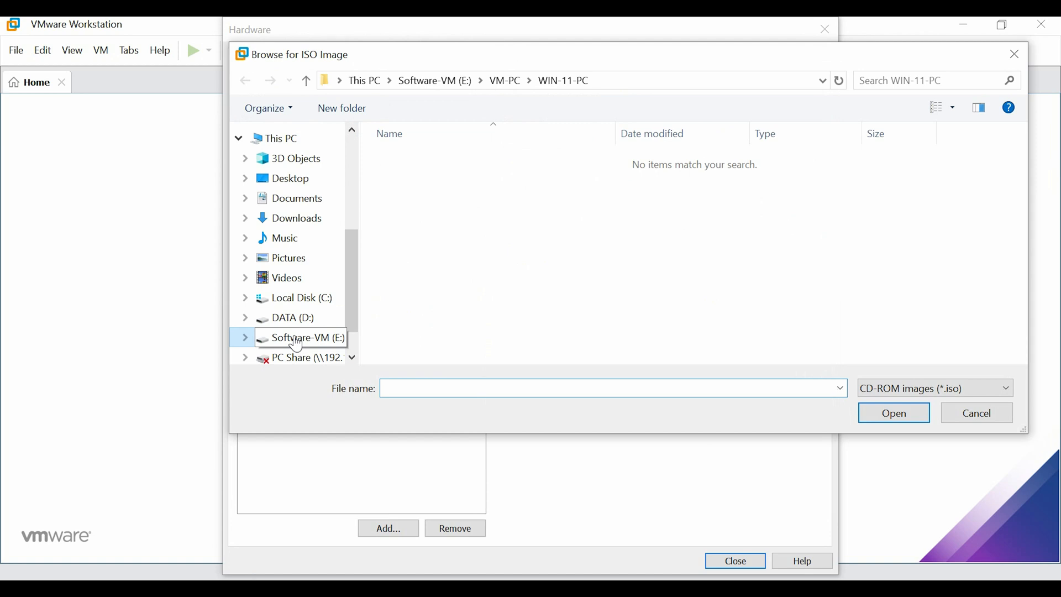
left_click(893, 412)
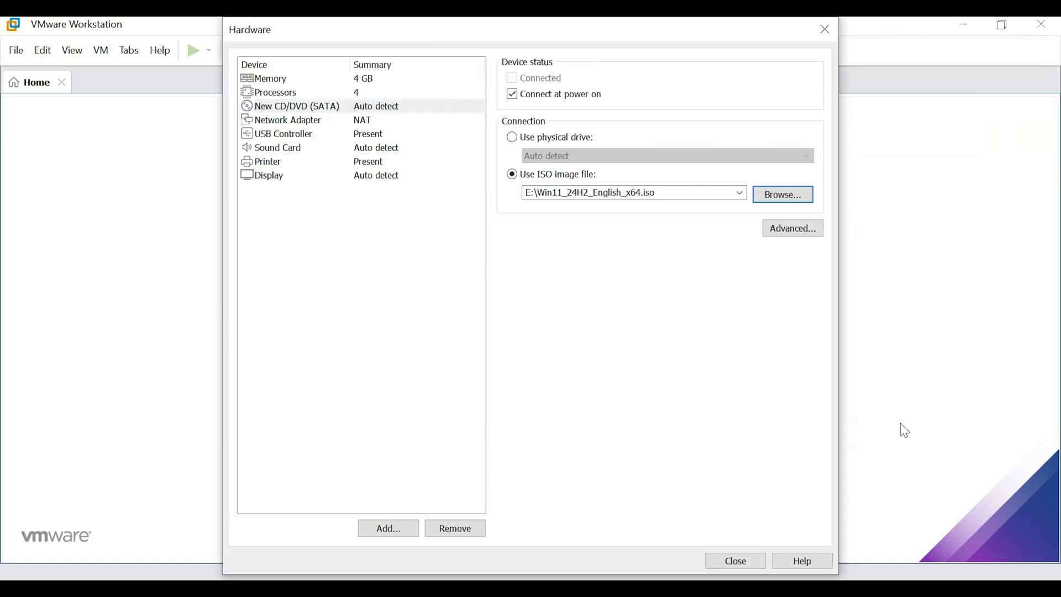
mouse_move(313, 133)
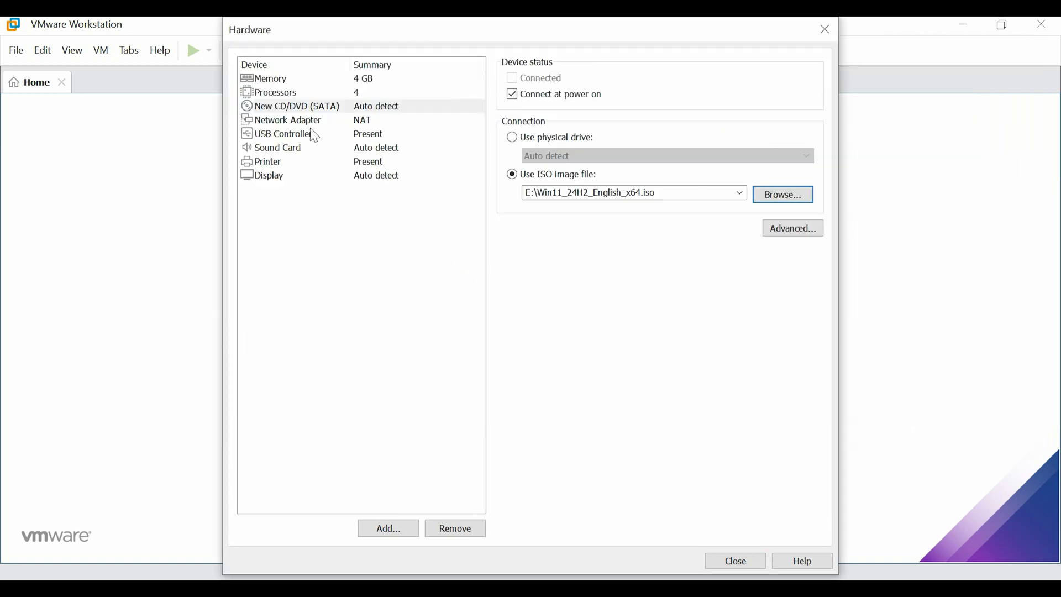
Review the network adapter, sound card and printer settings unchanged.
left_click(288, 119)
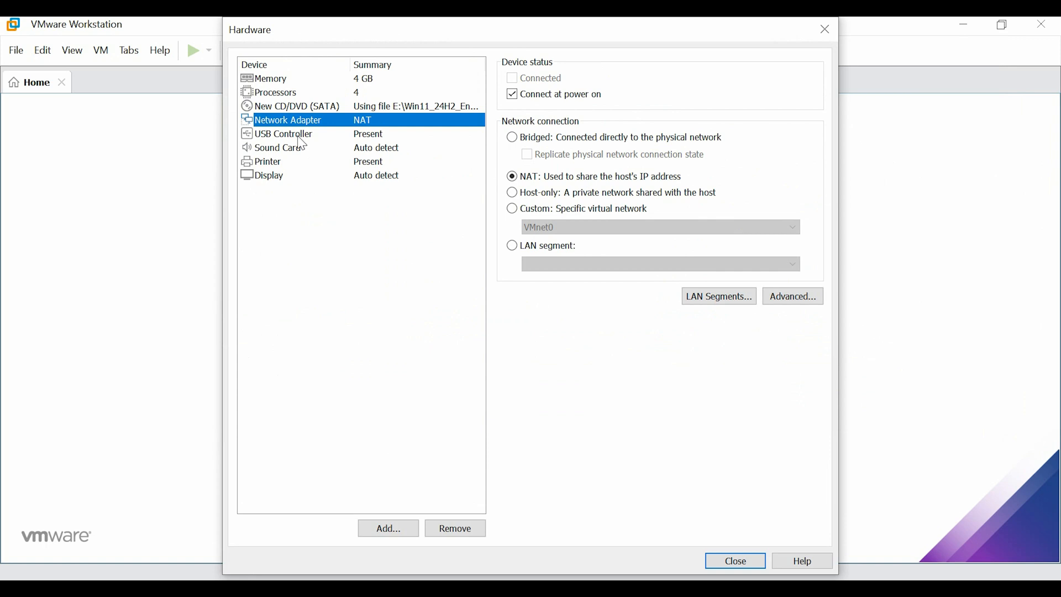
left_click(277, 147)
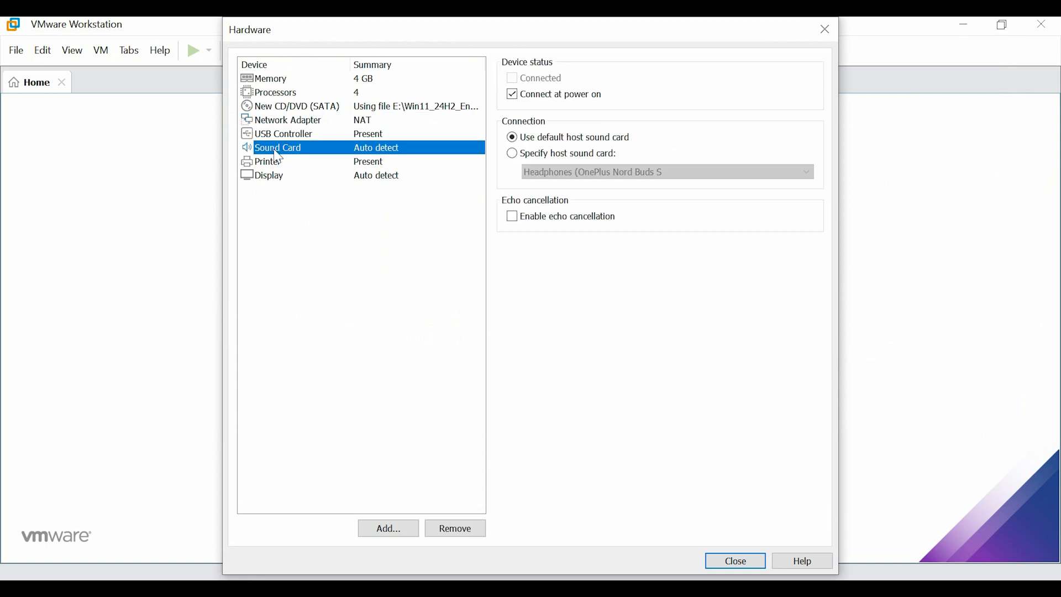
mouse_move(291, 176)
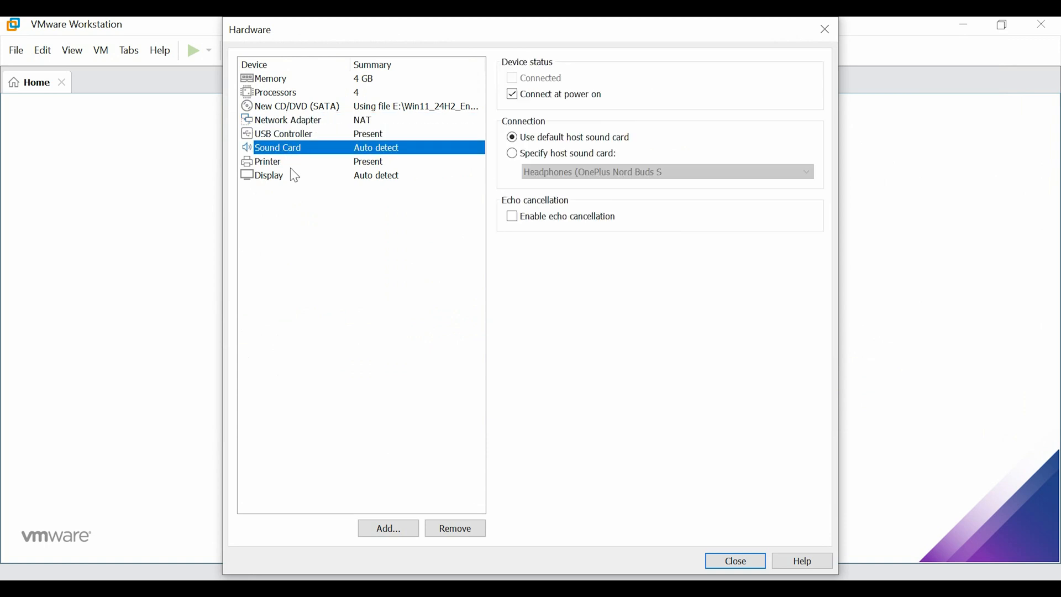
left_click(267, 162)
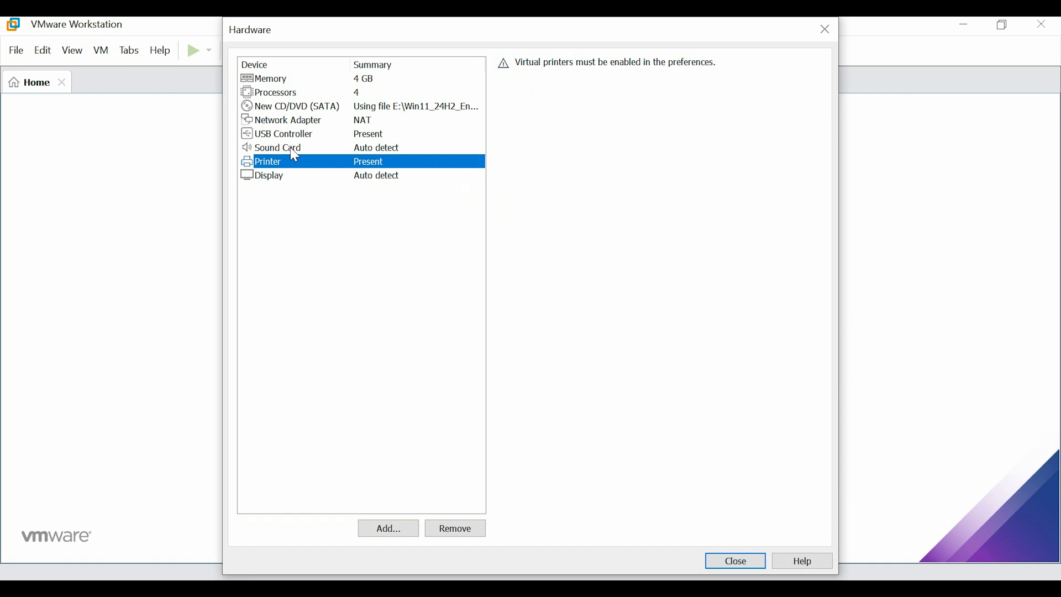
left_click(277, 147)
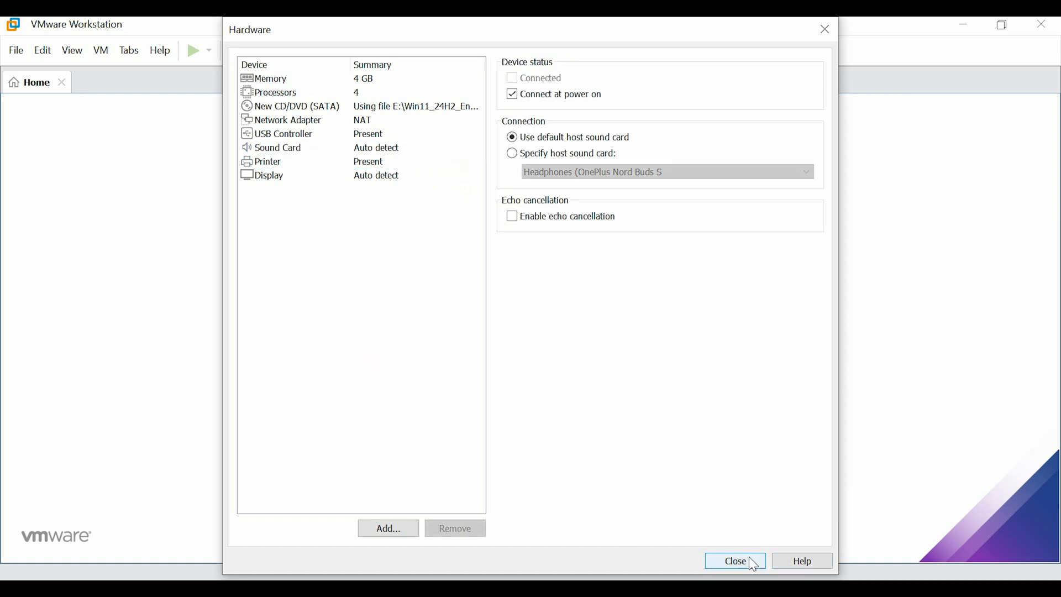
Finish creating WIN-11-PC and power it on to the boot-from-CD prompt.
left_click(734, 560)
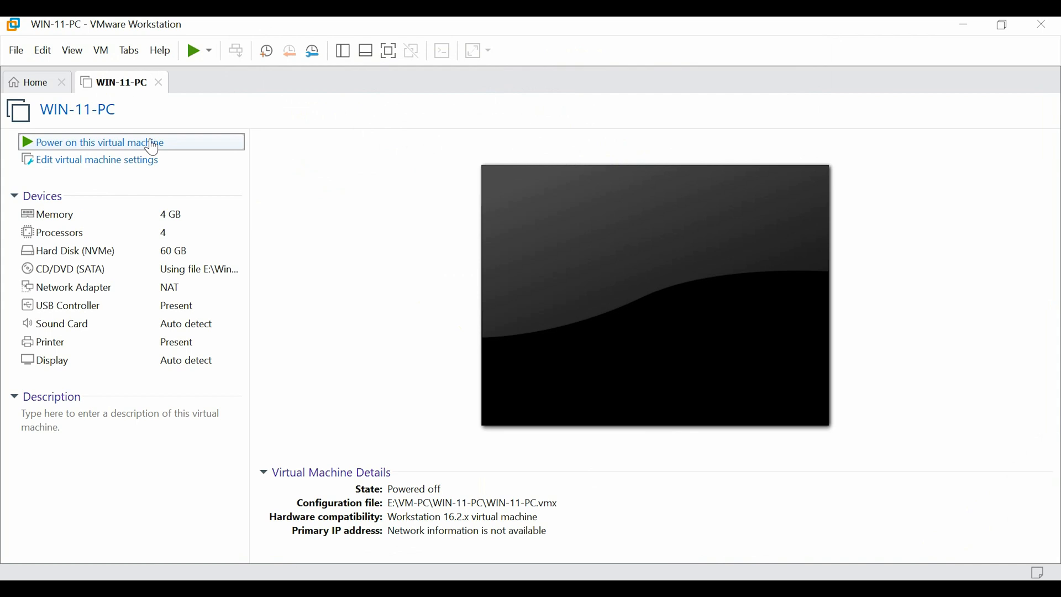
left_click(97, 143)
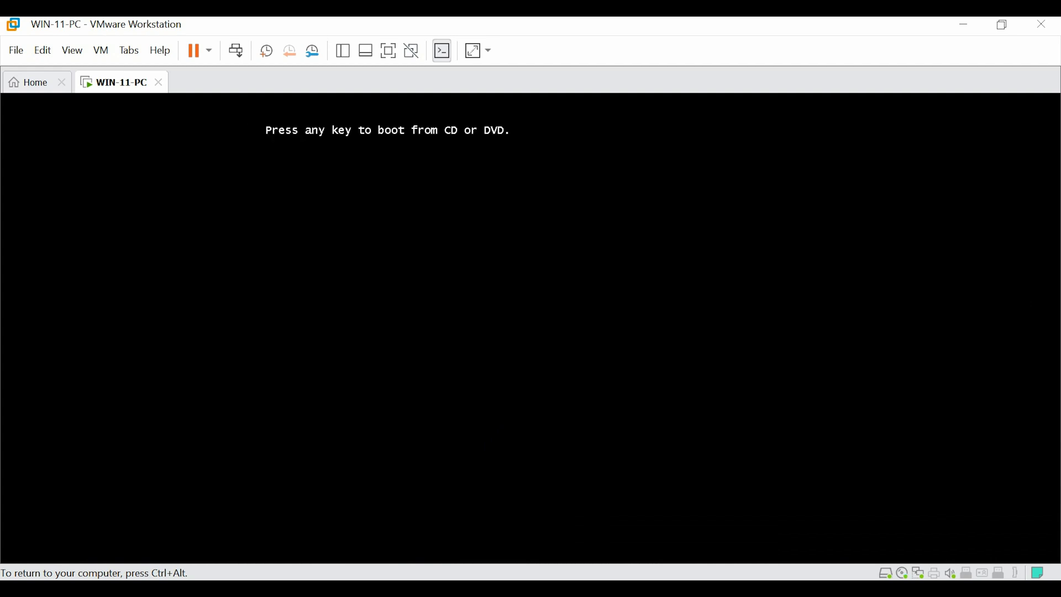
Boot WIN-11-PC from the Windows 11 disc into Windows 11 Setup.
key("enter")
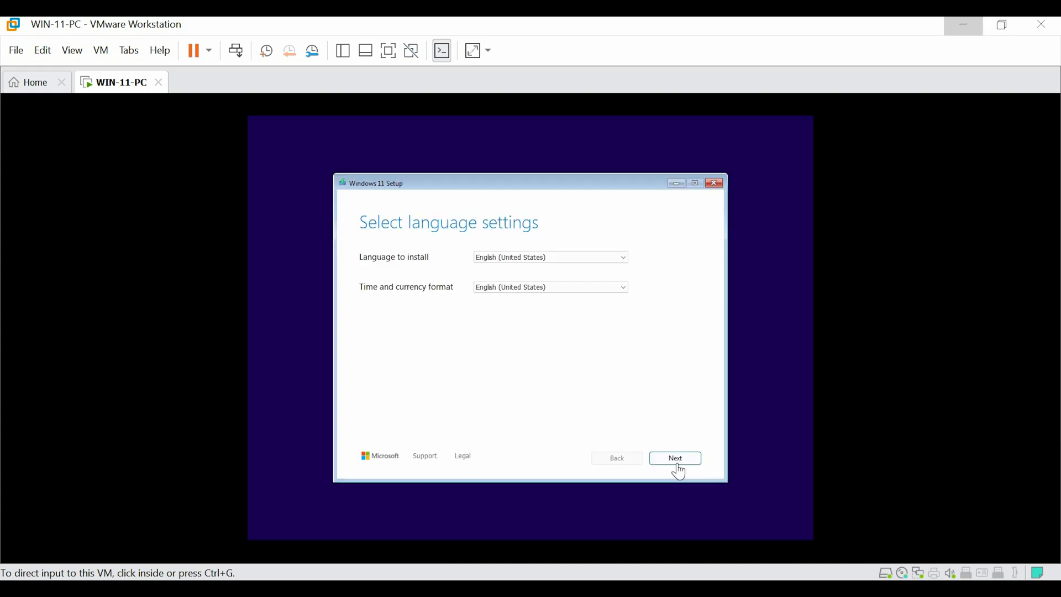
Accept US keyboard, install Windows 11 with the agreement, skip the product key and choose the edition.
left_click(674, 457)
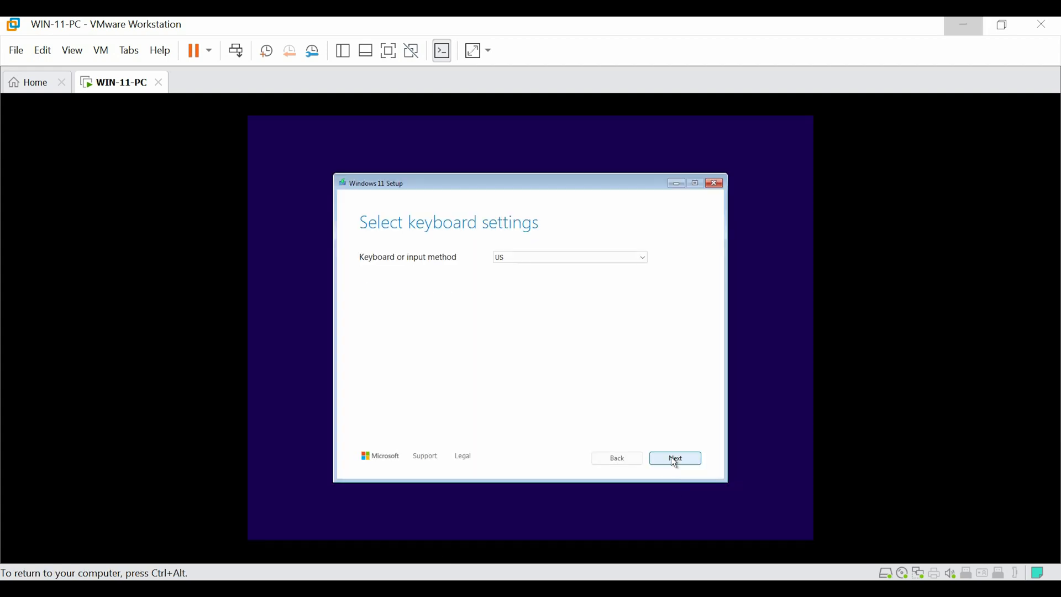
left_click(674, 457)
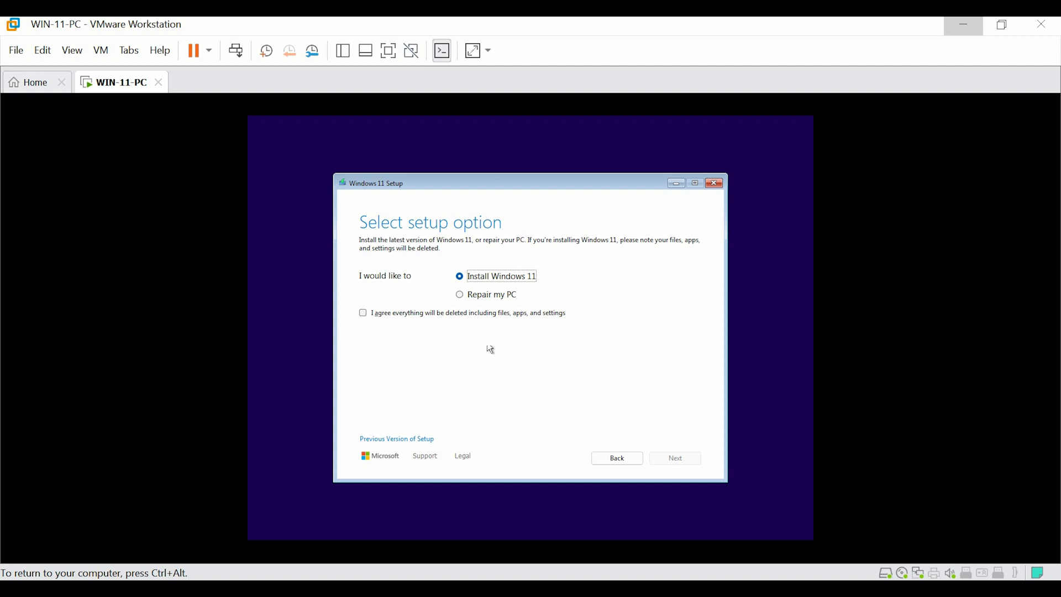
left_click(362, 312)
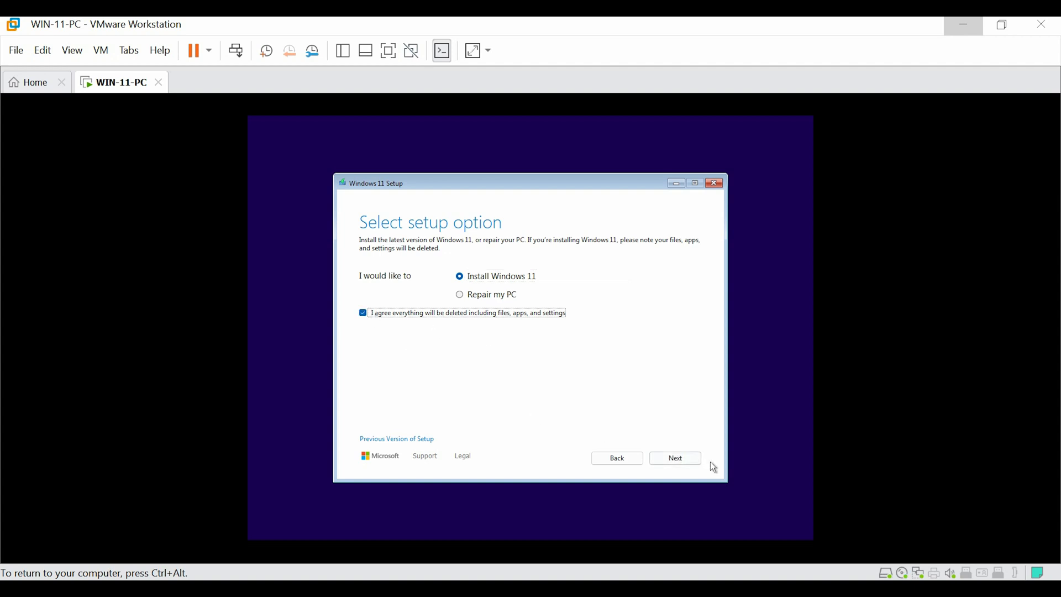
left_click(674, 457)
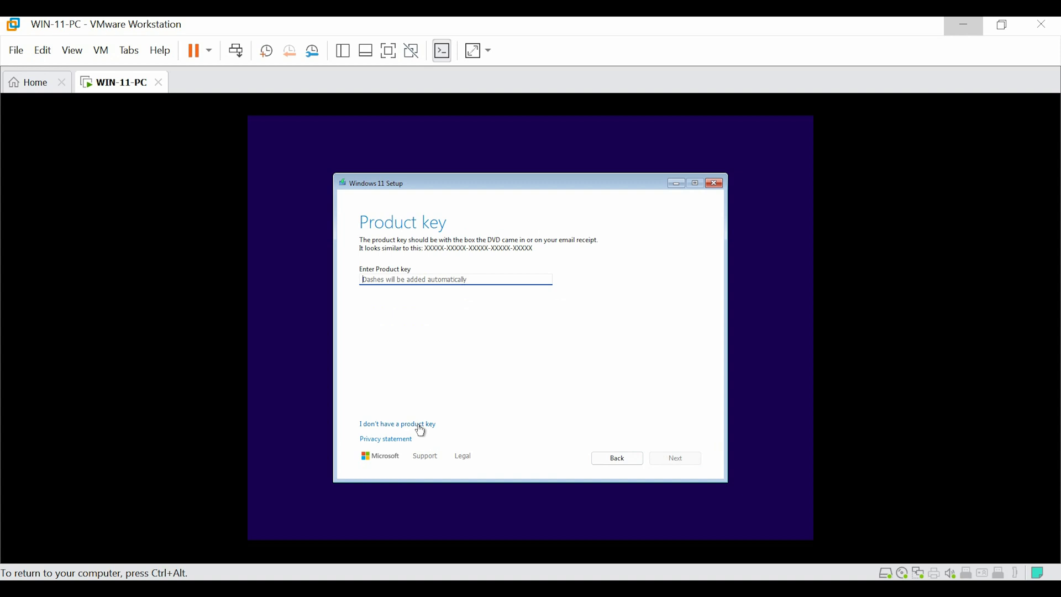
left_click(397, 424)
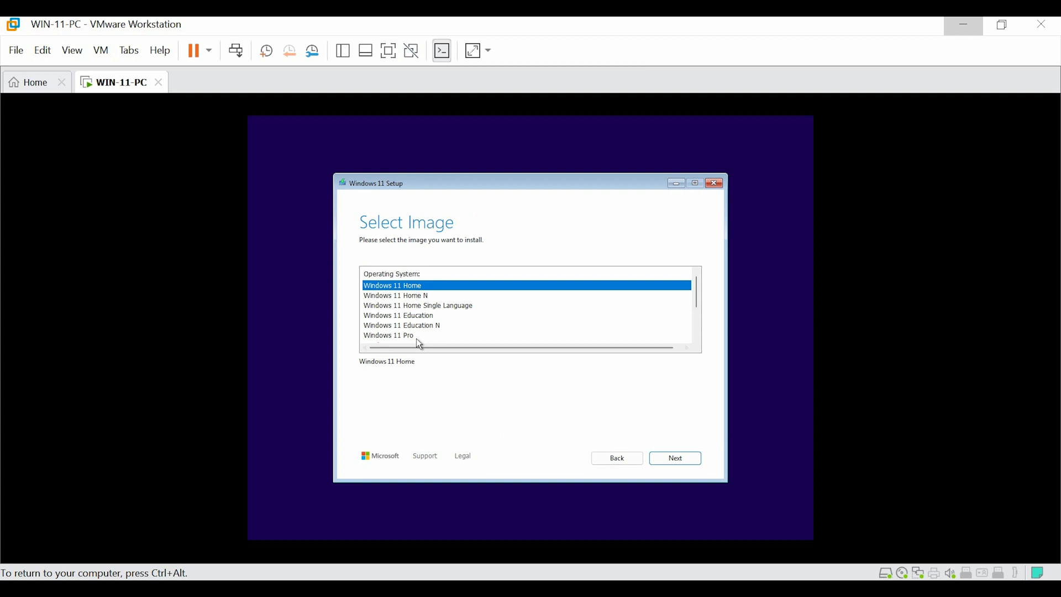
left_click(674, 458)
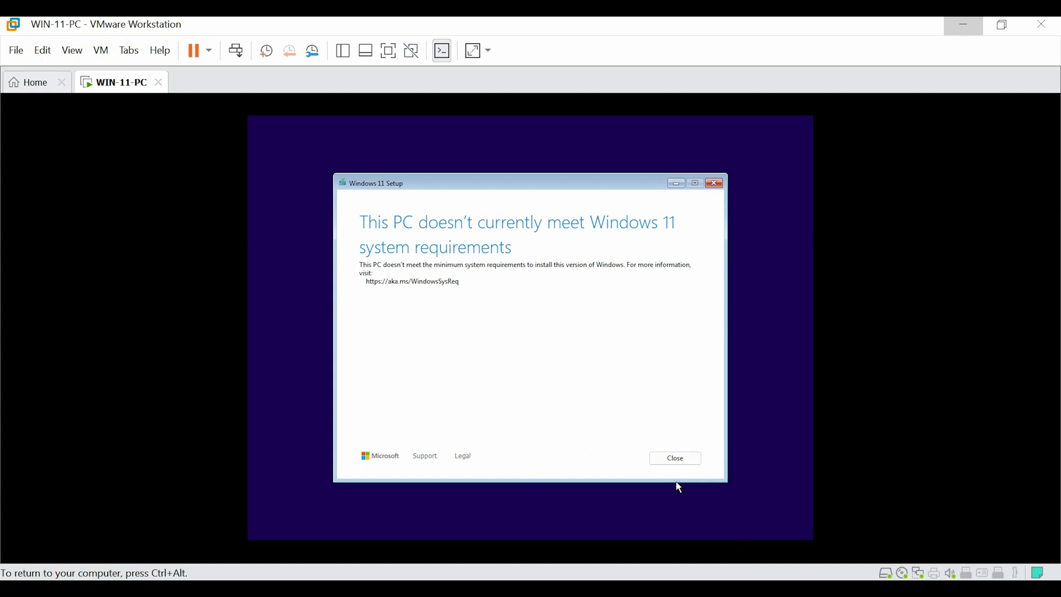
Quit the failed setup, close the WIN-11-PC tab and power the VM off.
left_click(673, 457)
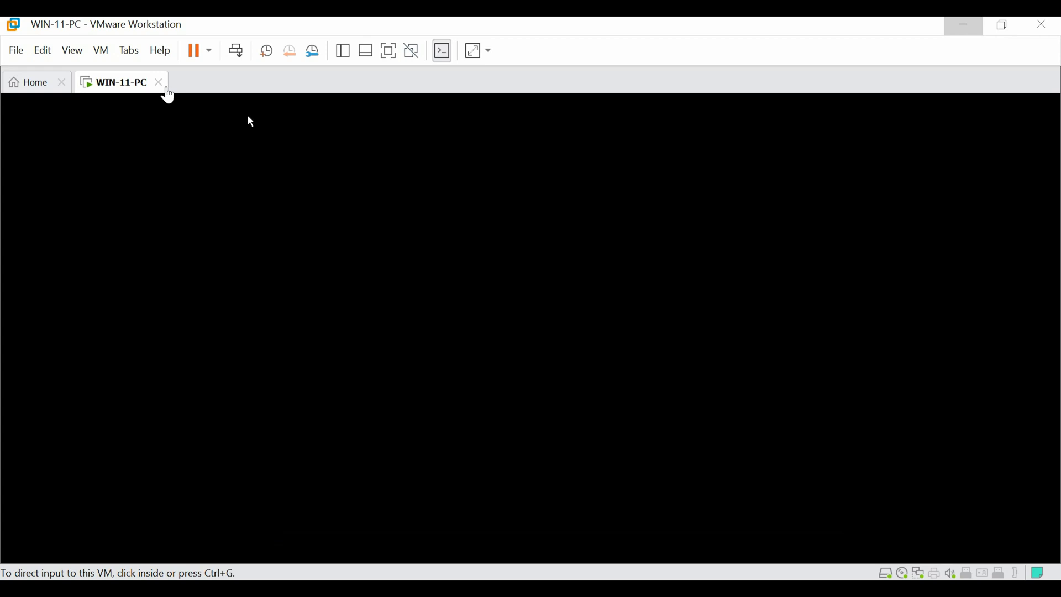
left_click(158, 81)
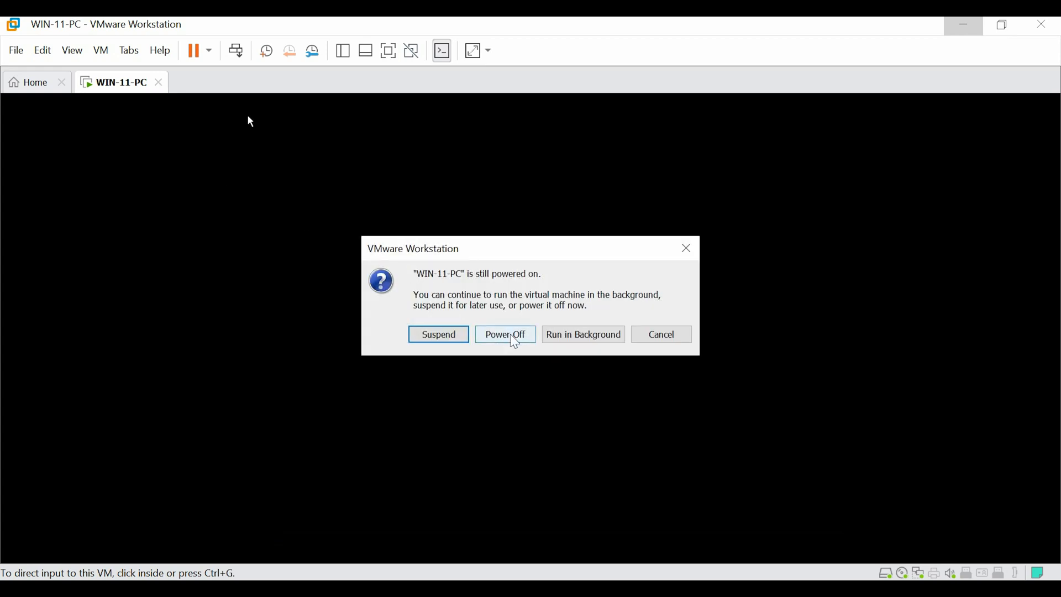
left_click(505, 334)
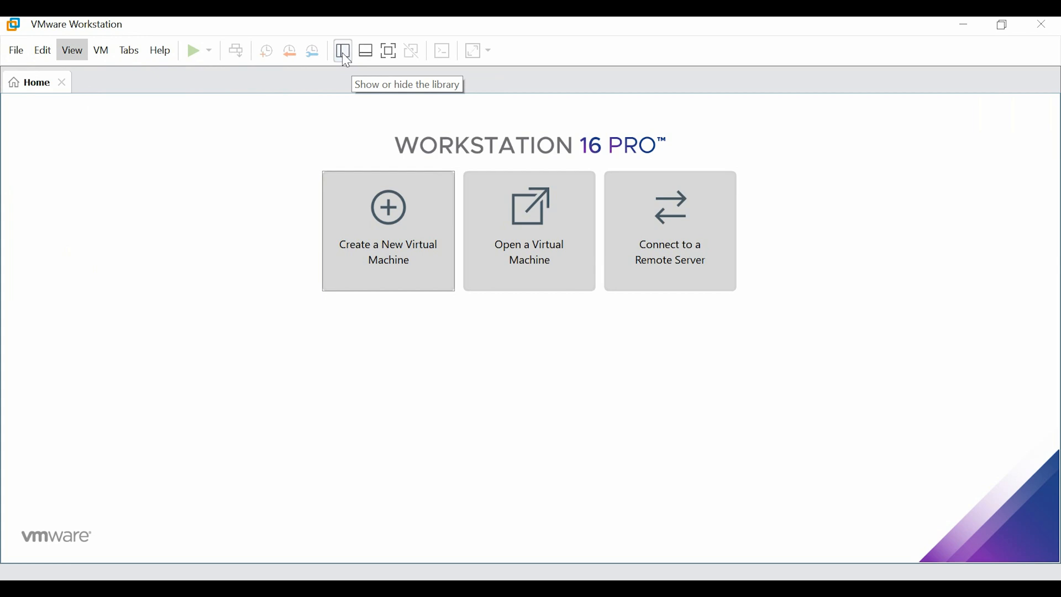
Reopen WIN-11-PC's settings from the library, cancelling a first attempt to add a TPM.
left_click(343, 49)
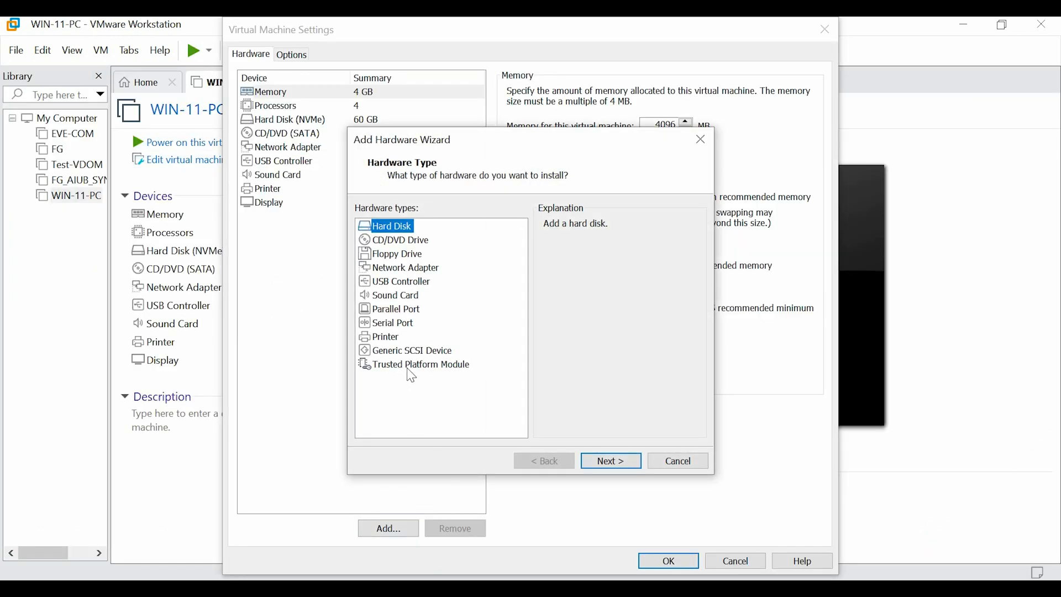
left_click(420, 363)
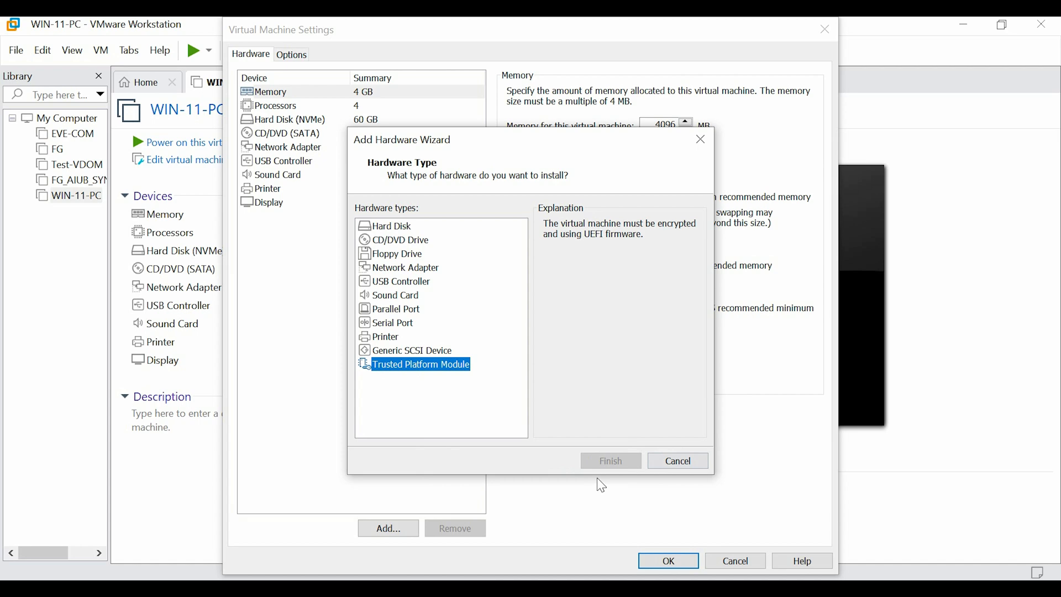
left_click(676, 460)
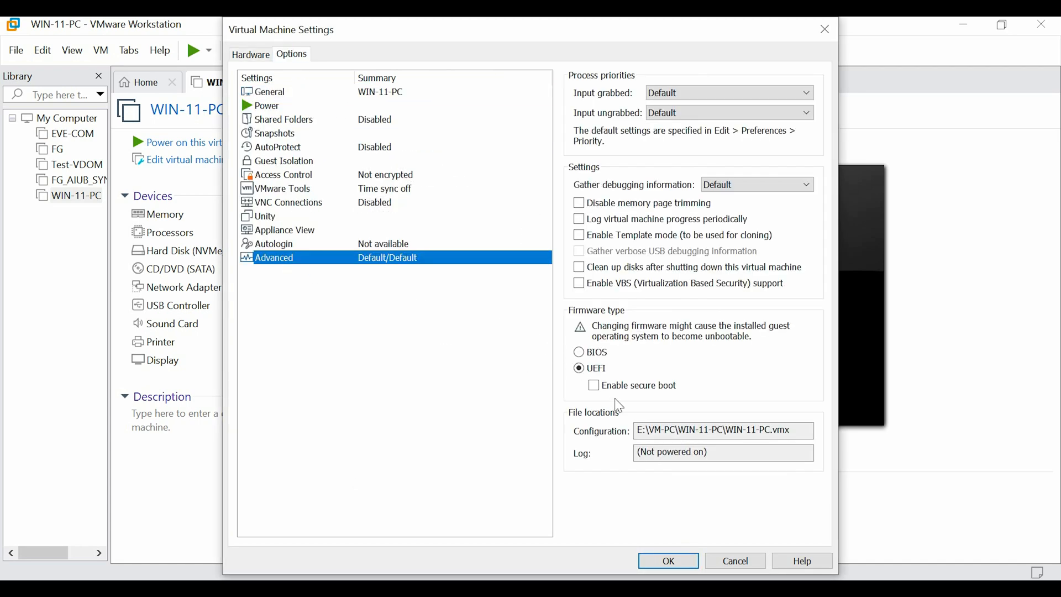
Enable secure boot and encrypt WIN-11-PC with a password under Access Control.
left_click(593, 385)
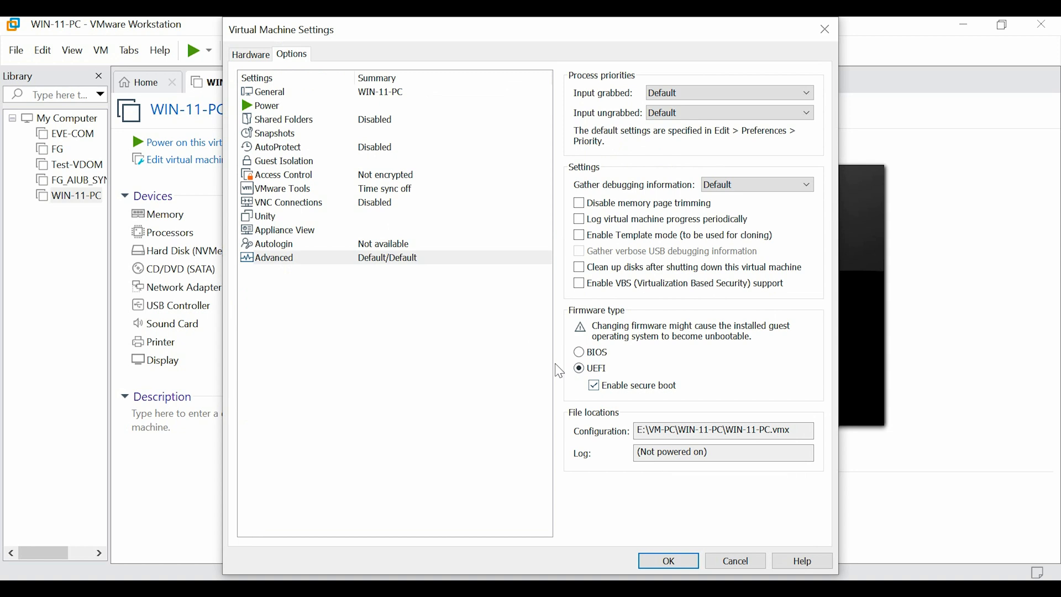
left_click(284, 175)
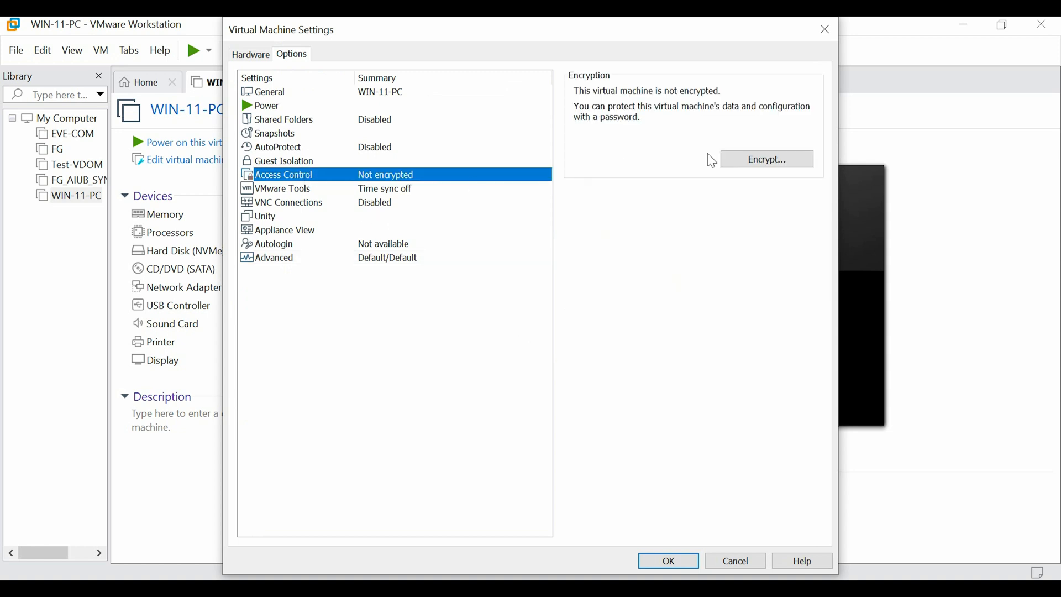
left_click(764, 158)
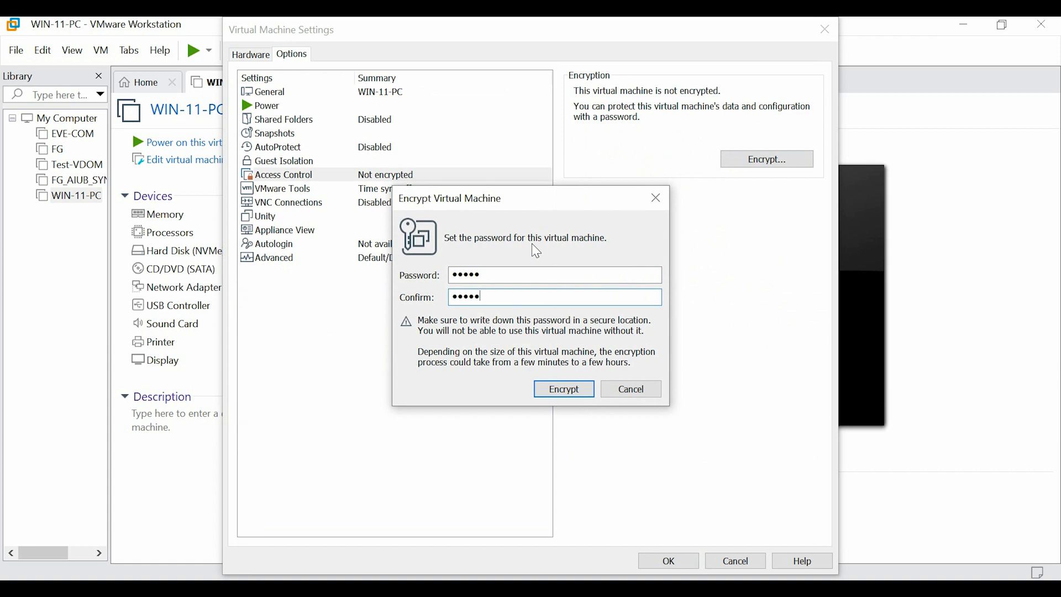
left_click(562, 387)
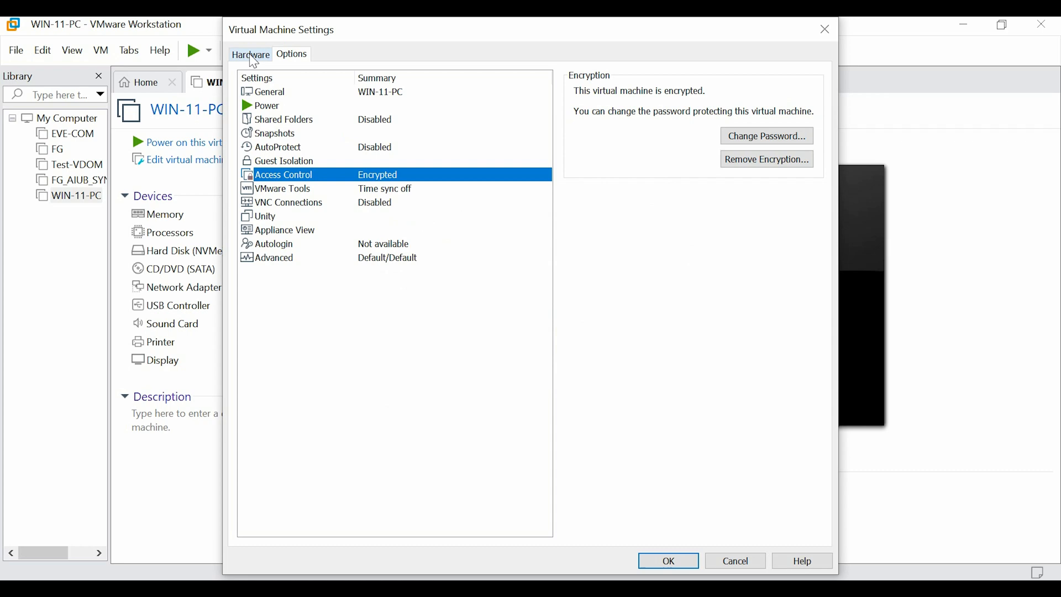
Add a Trusted Platform Module on the Hardware tab and save the VM settings.
left_click(251, 55)
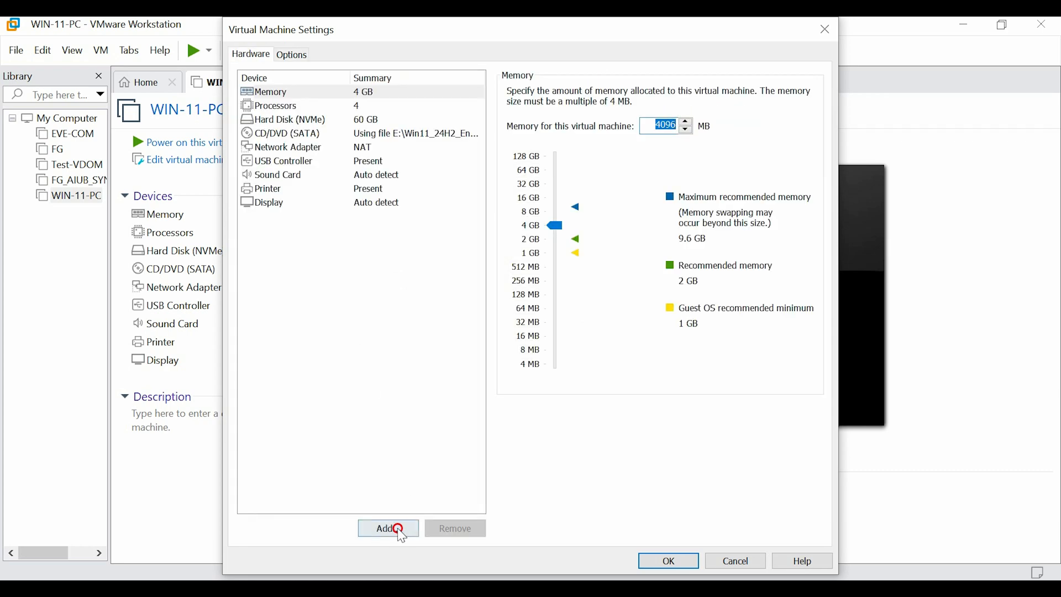
left_click(387, 528)
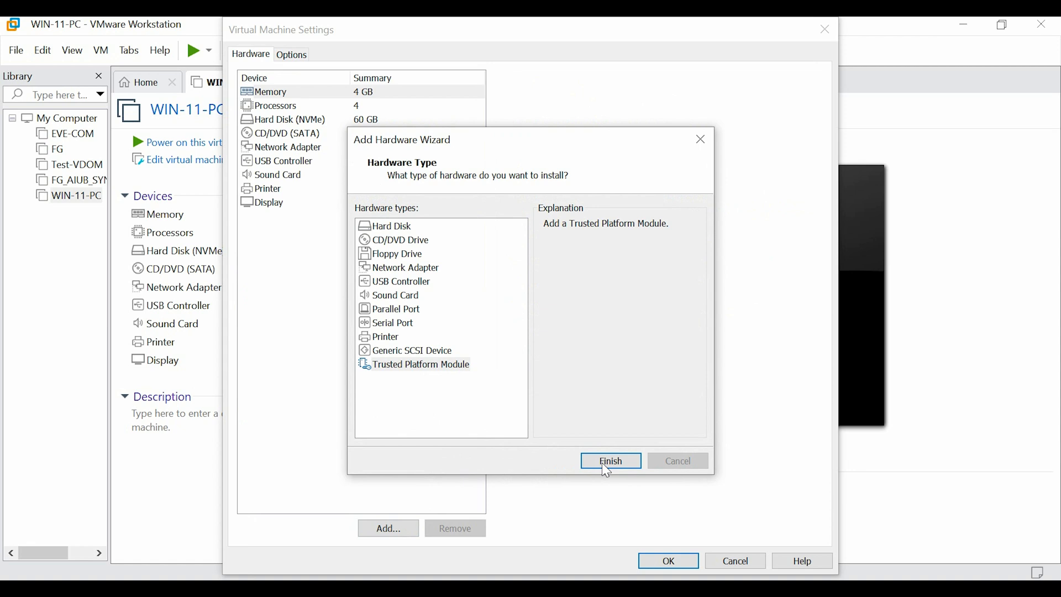
left_click(610, 460)
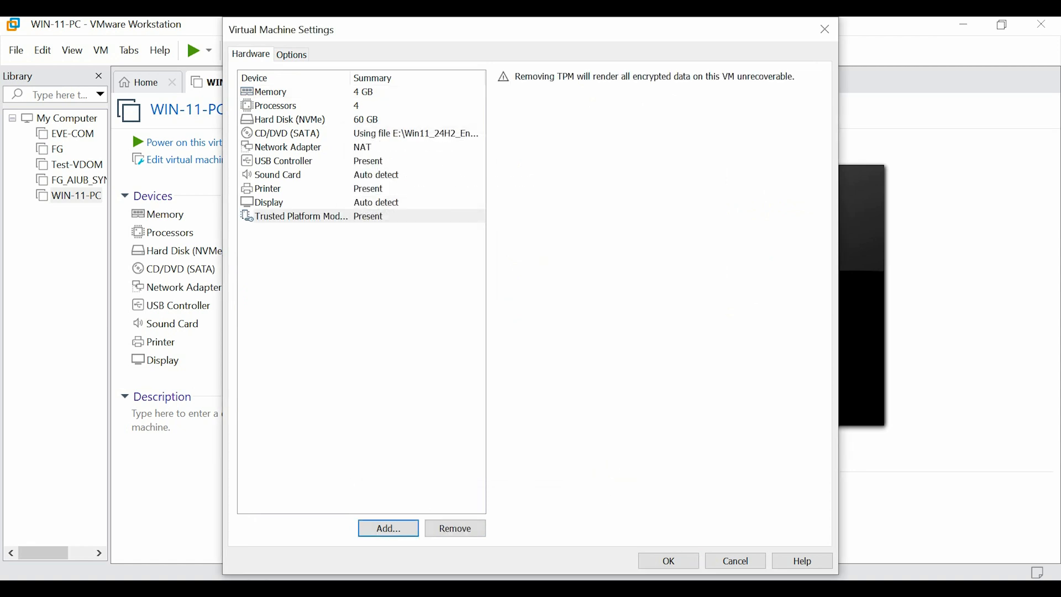
left_click(668, 561)
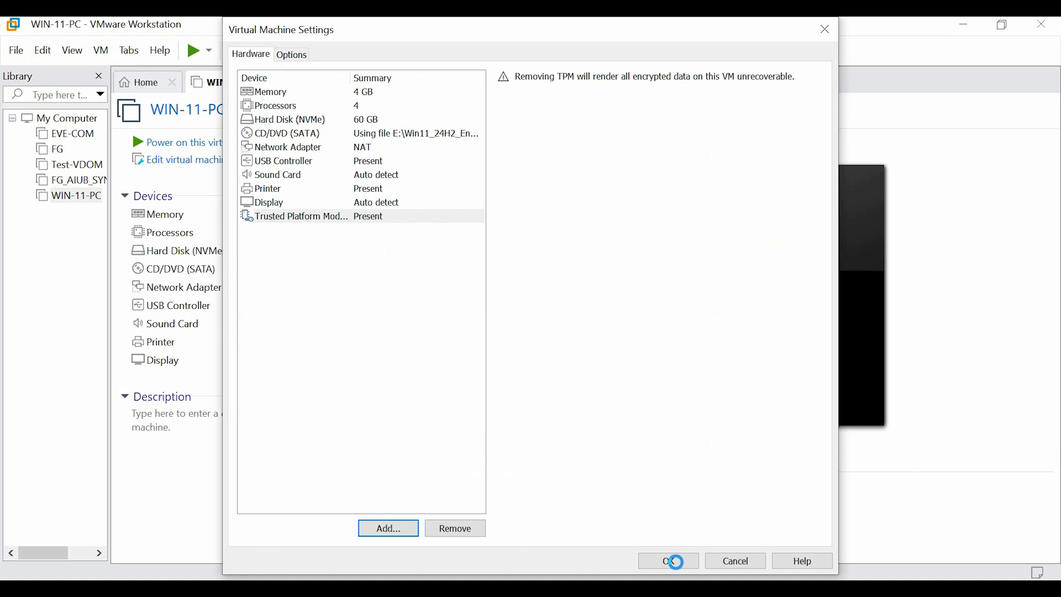
left_click(667, 560)
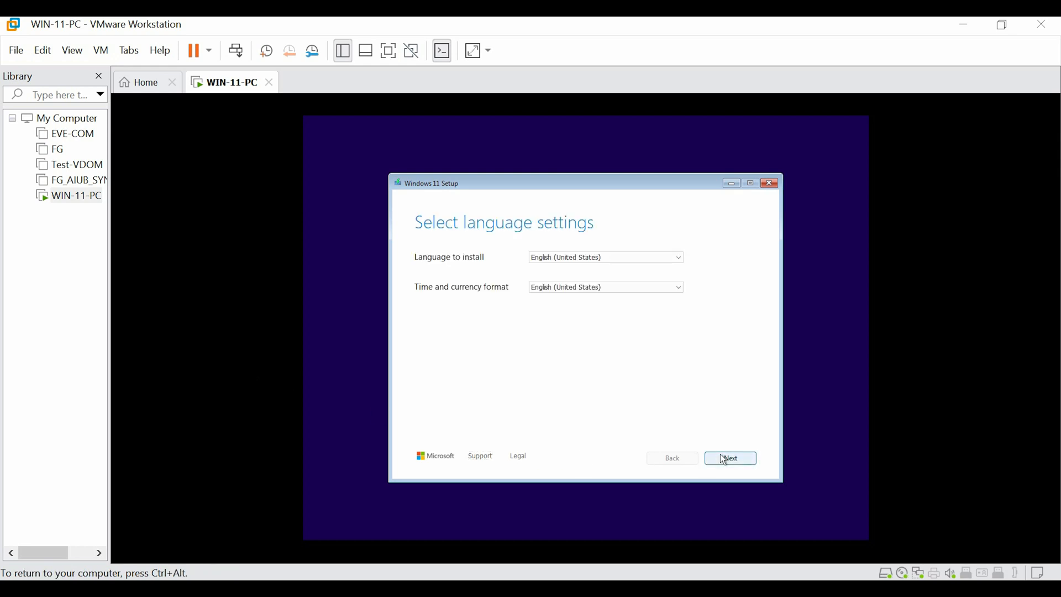
Accept the language settings and agree that everything will be deleted to advance setup.
left_click(729, 458)
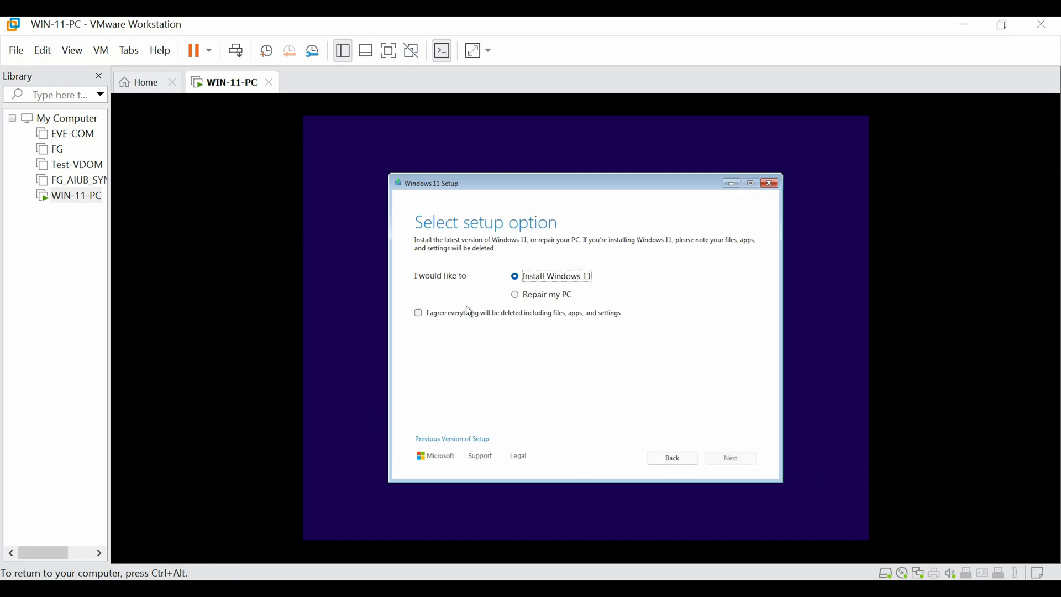
left_click(729, 458)
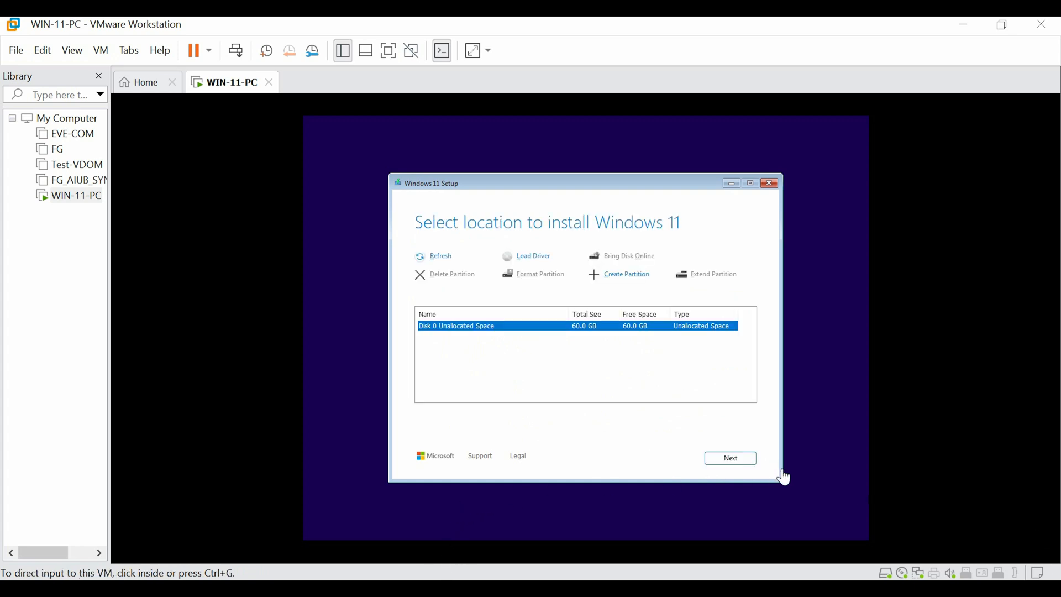
mouse_move(524, 315)
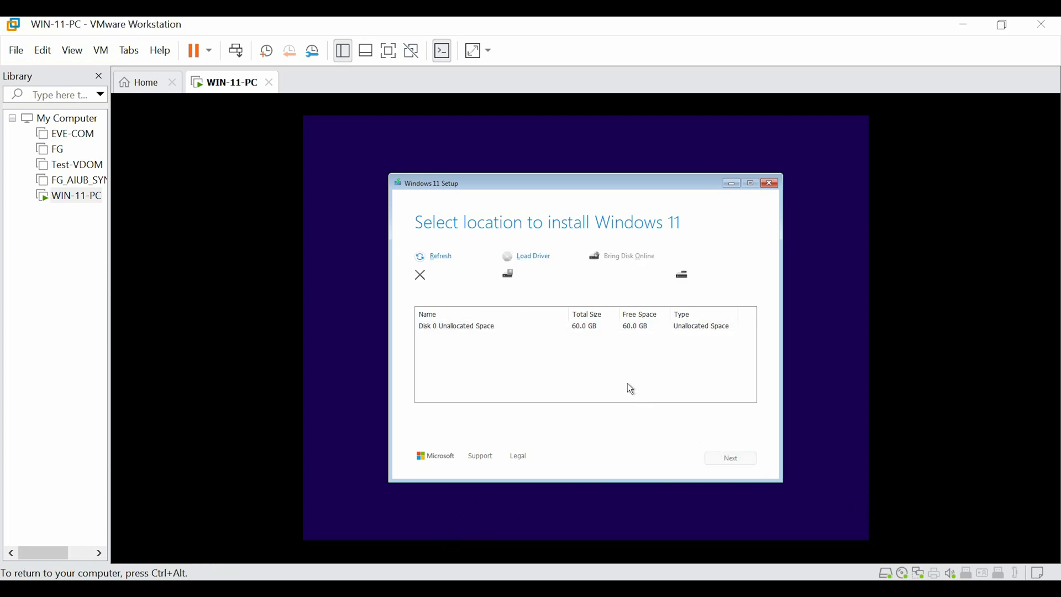
Choose Disk 0's 60 GB unallocated space as the install target and continue.
left_click(487, 324)
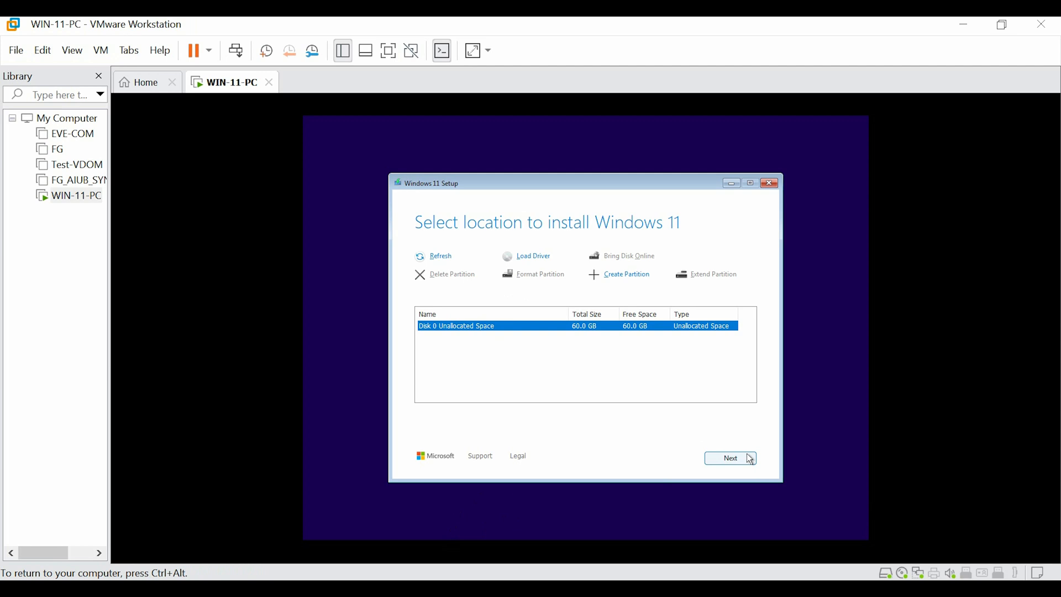
left_click(729, 458)
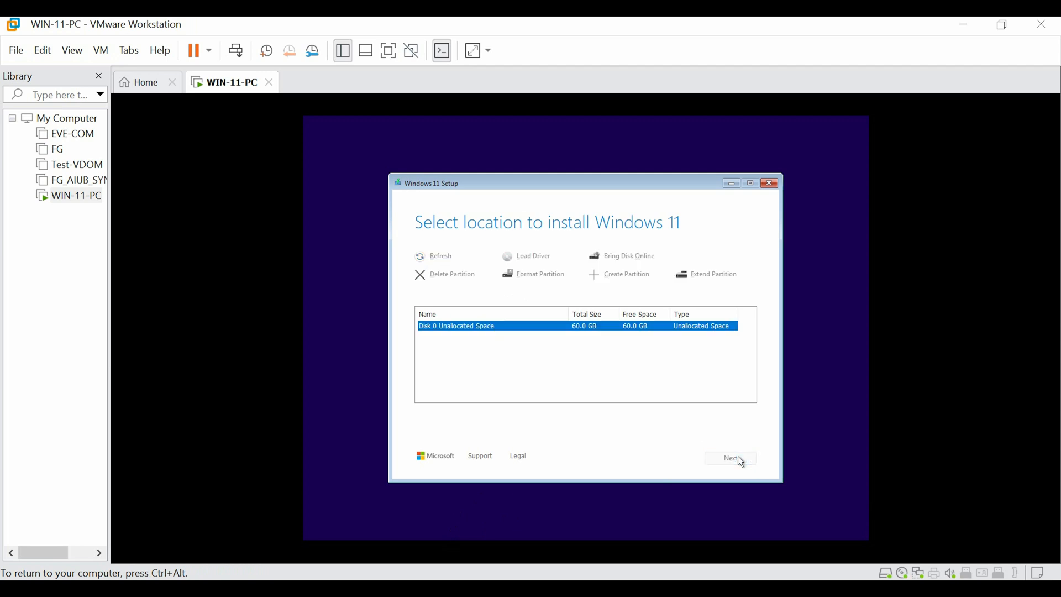